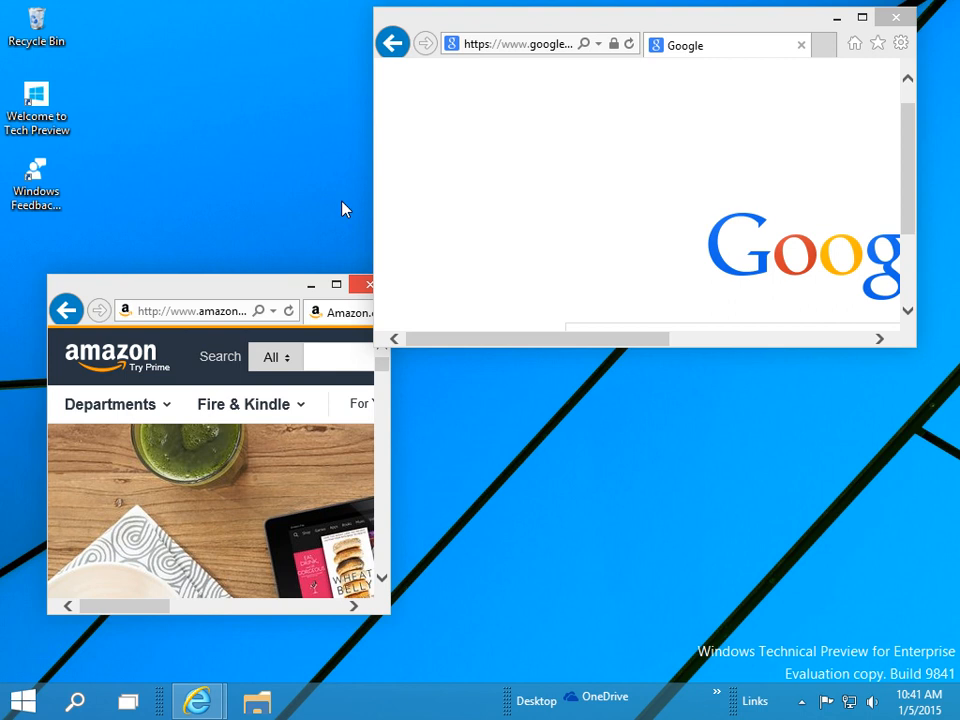
mouse_move(272, 297)
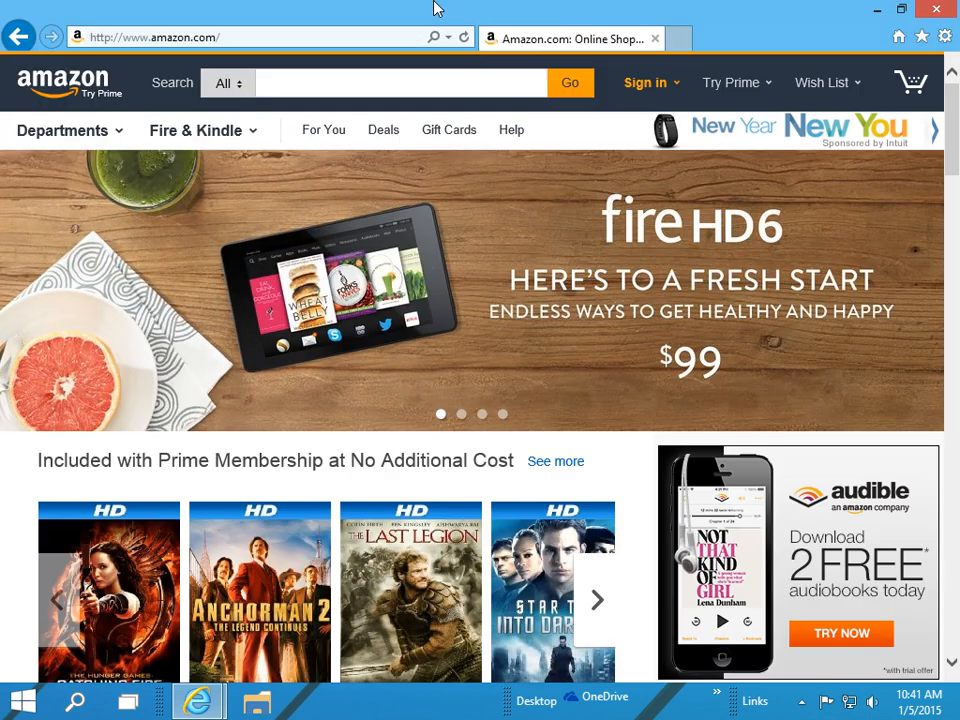
Restore the full-screen Amazon window and snap it across the bottom half, below Google
click(877, 9)
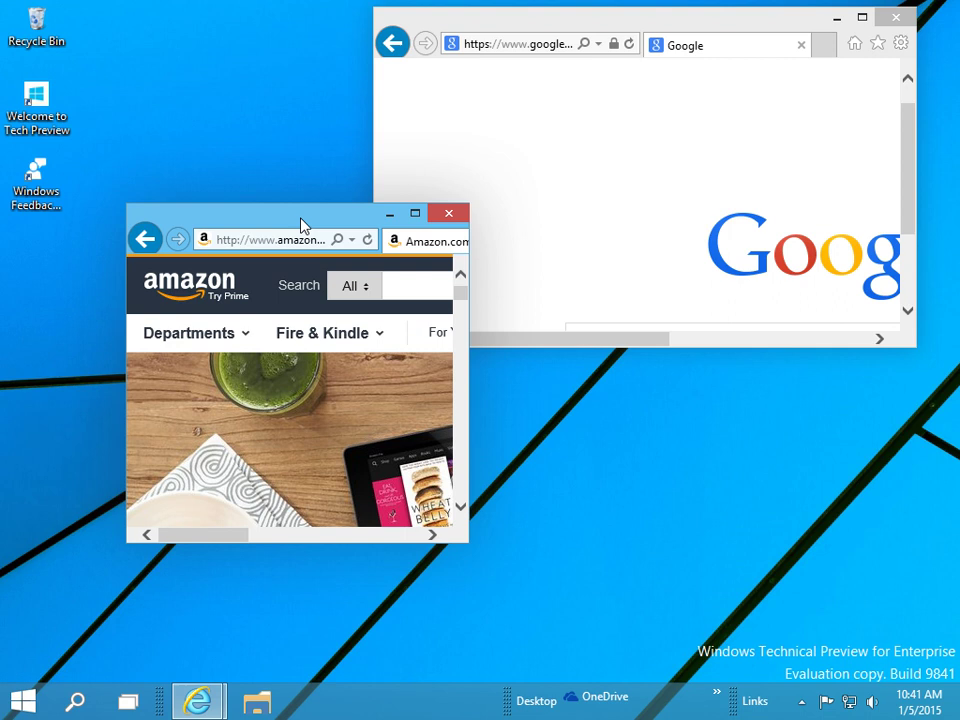
click(414, 213)
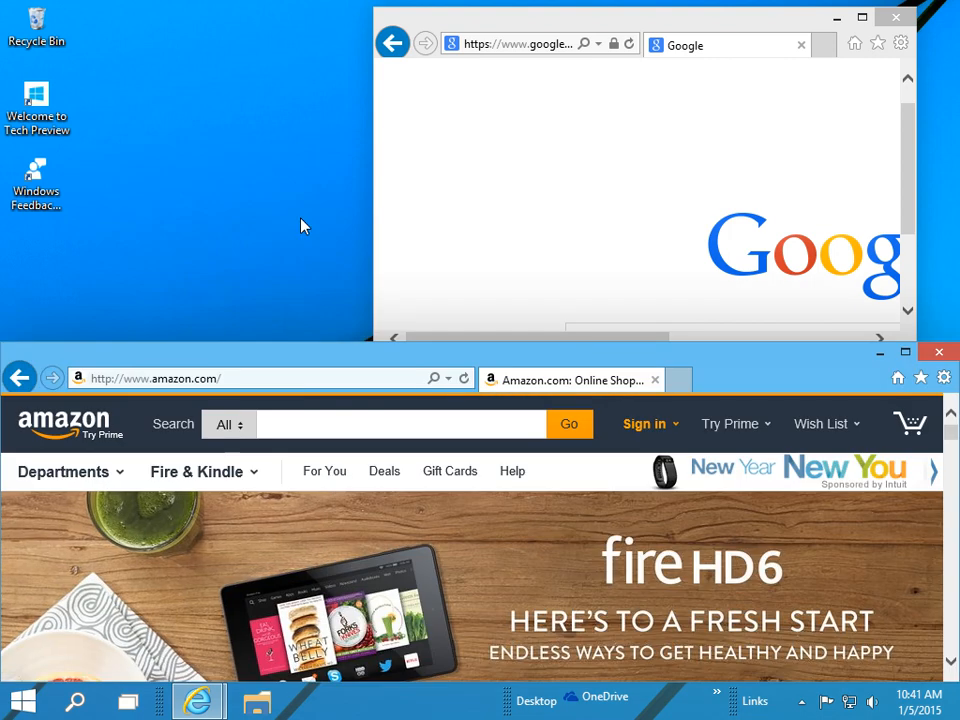